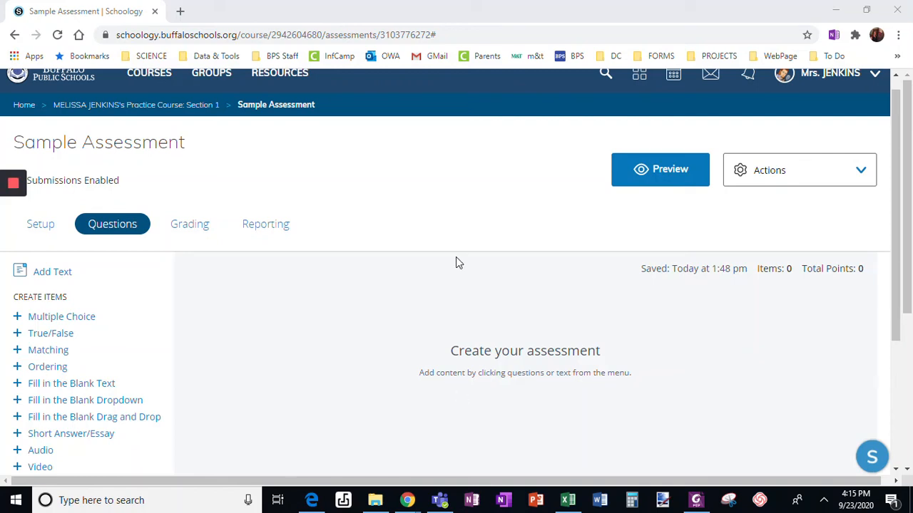
mouse_move(388, 108)
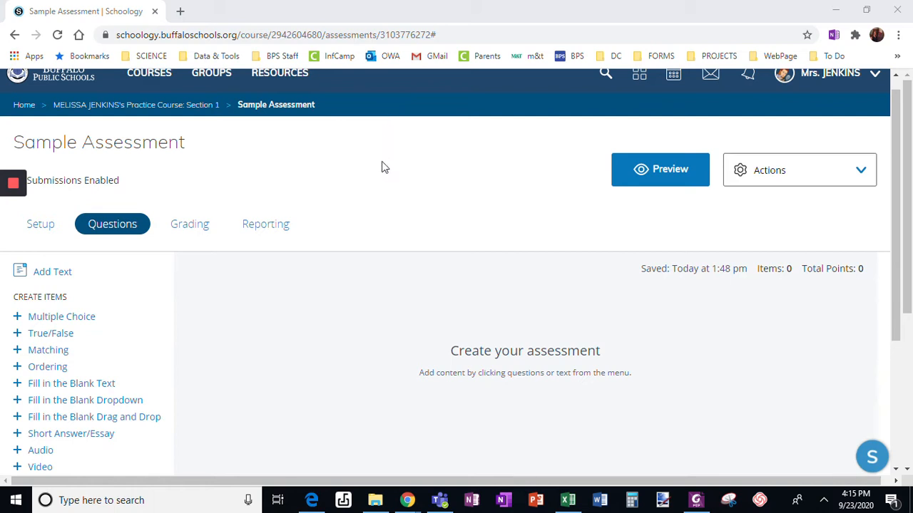
mouse_move(307, 291)
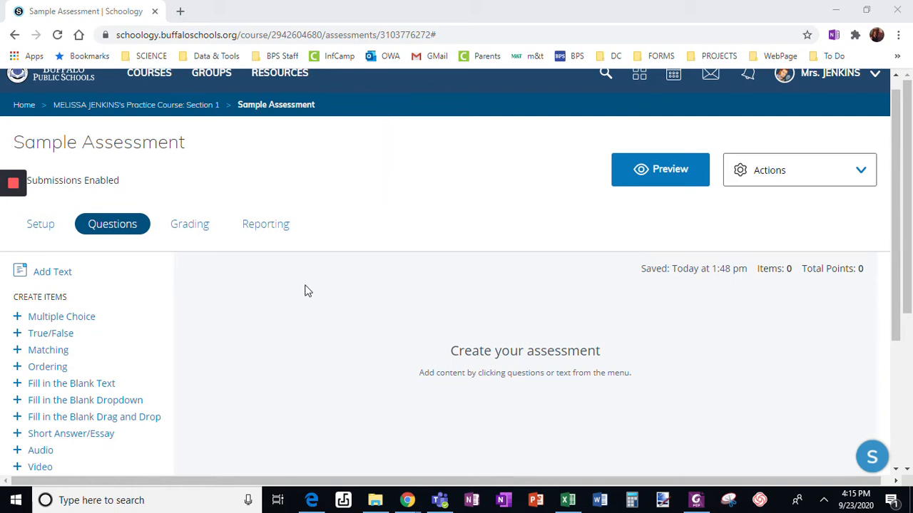
mouse_move(70, 325)
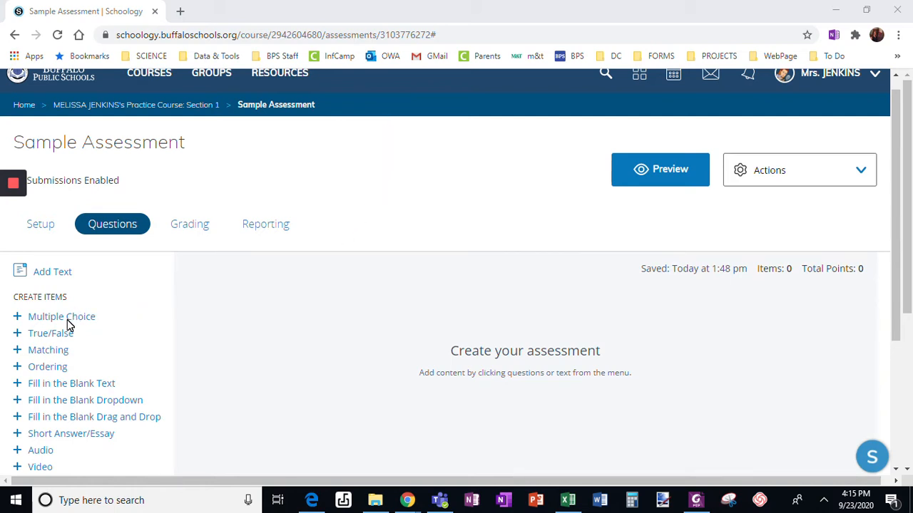
Start a multiple-choice item asking "What is Mrs. Jenkins' favorite color?".
left_click(61, 316)
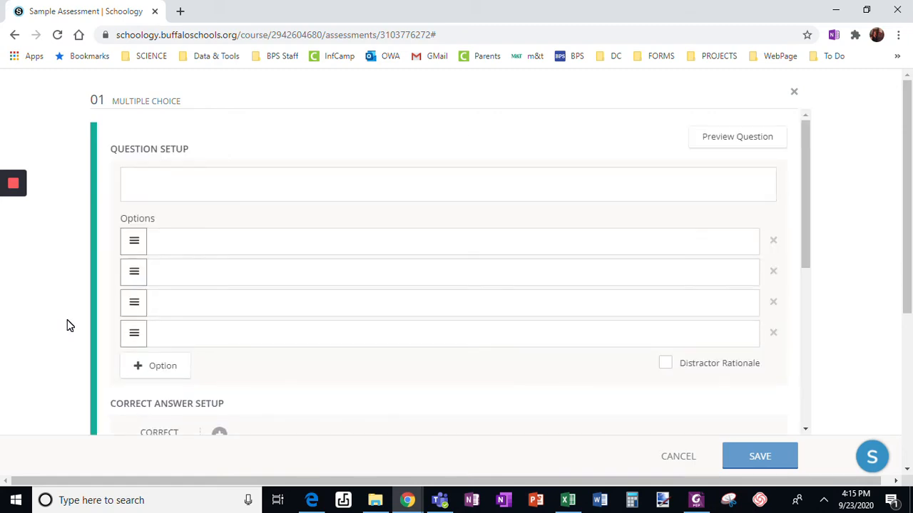
mouse_move(217, 177)
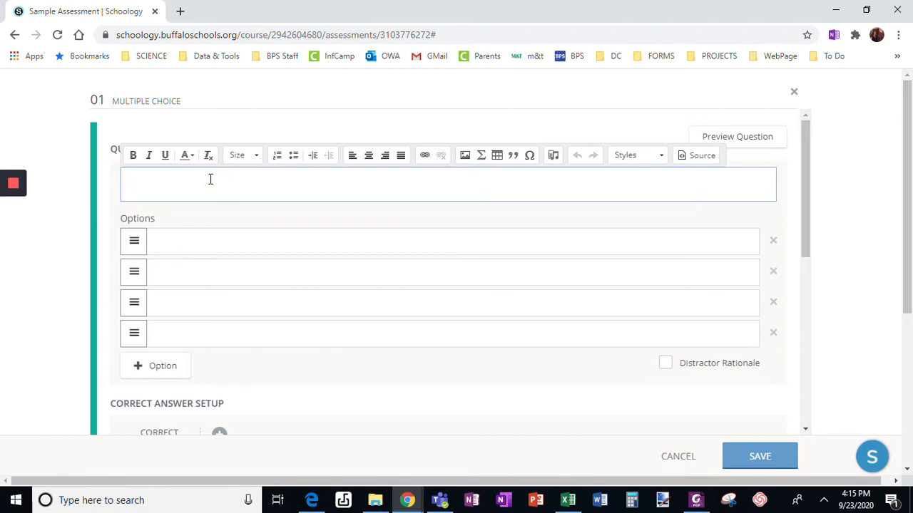
type("What is Mrs")
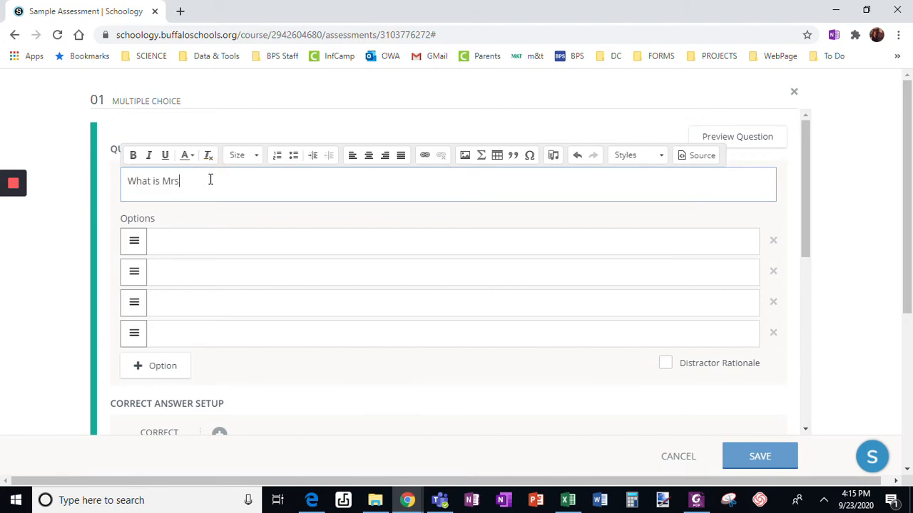
type(". Jenkins'")
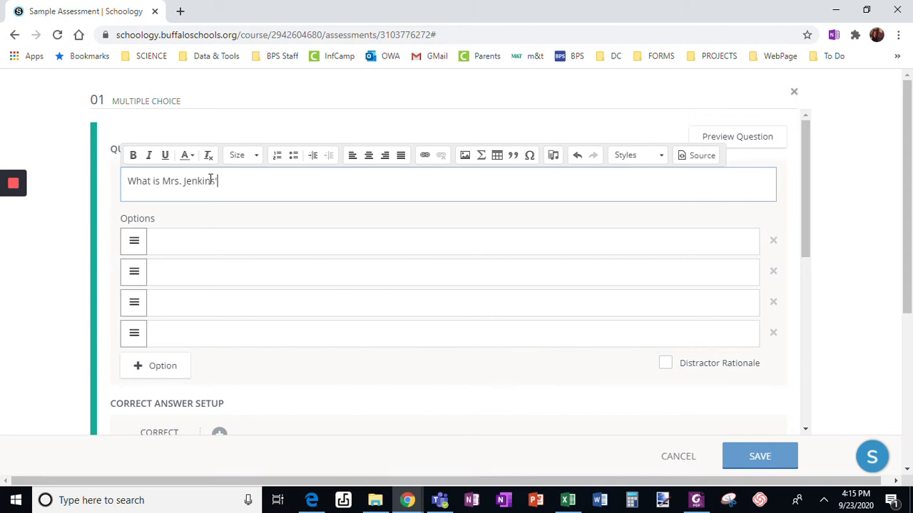
type("favorite")
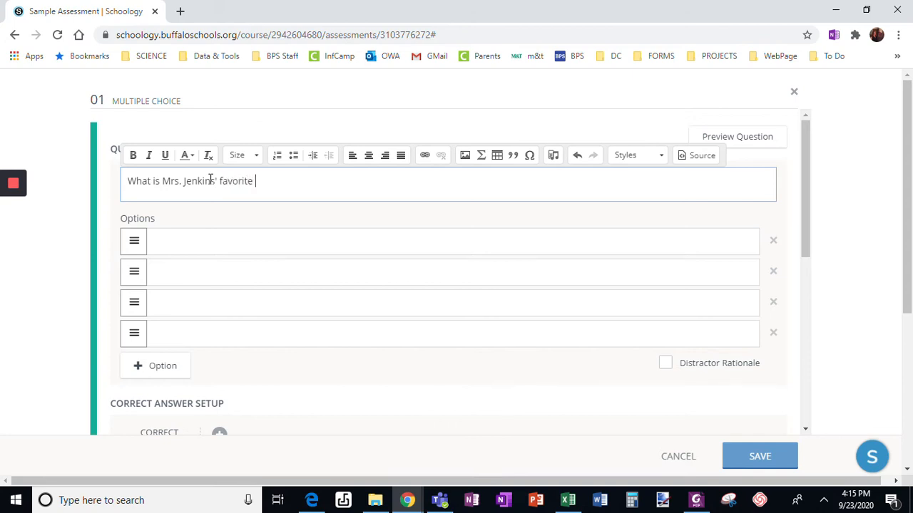
type("color?")
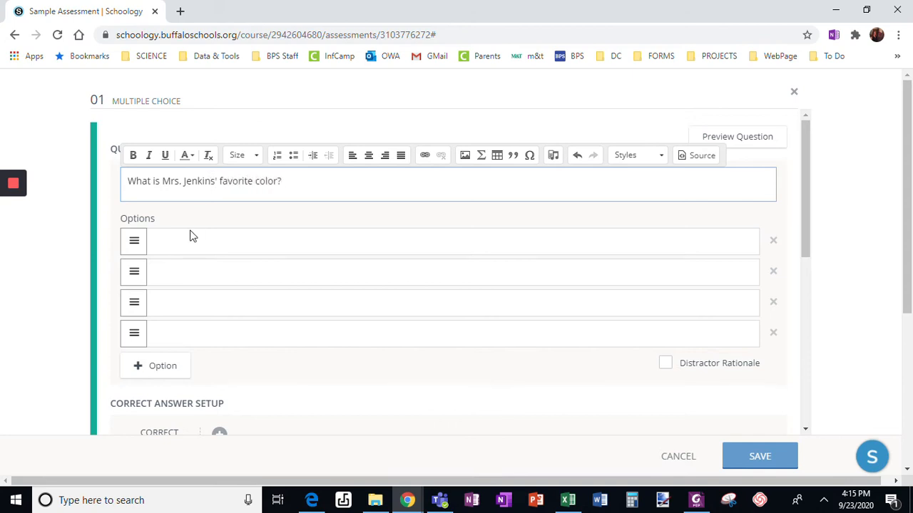
Fill the answer options with blue, green and yellow.
type("blue")
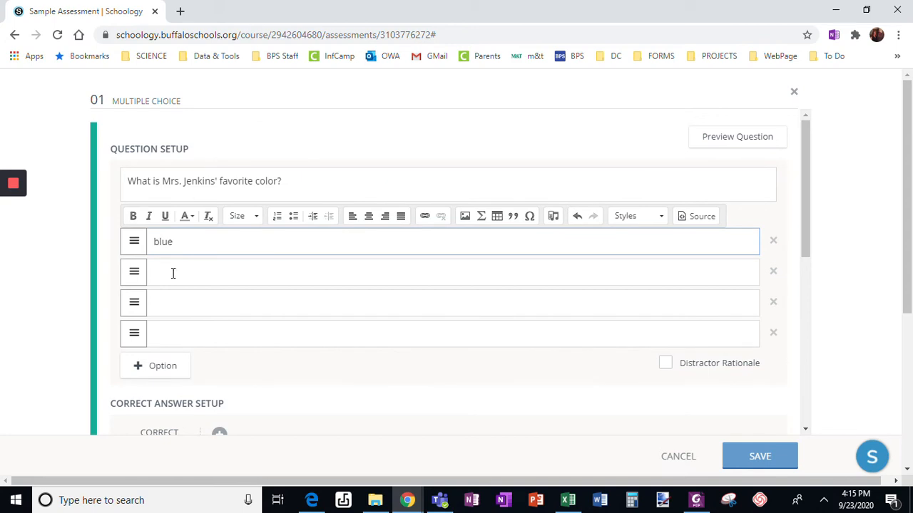
type("green")
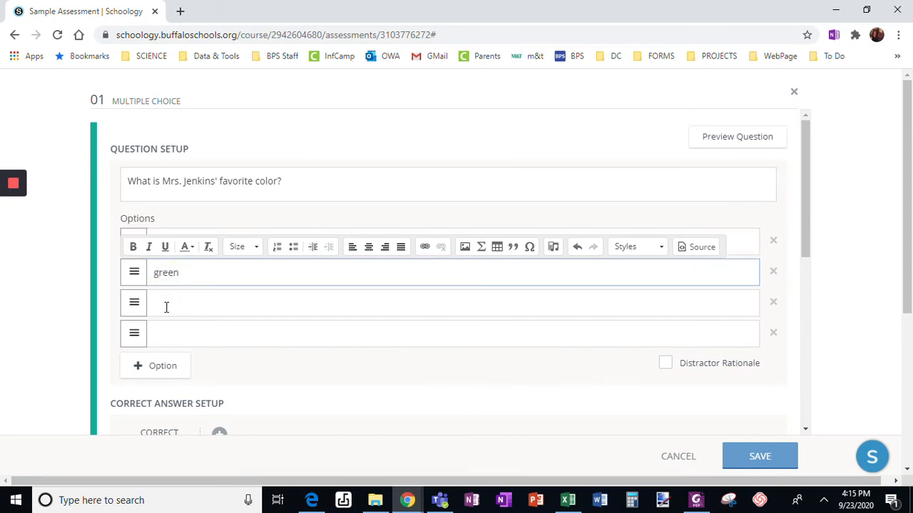
type("yellow")
left_click(452, 334)
type("black")
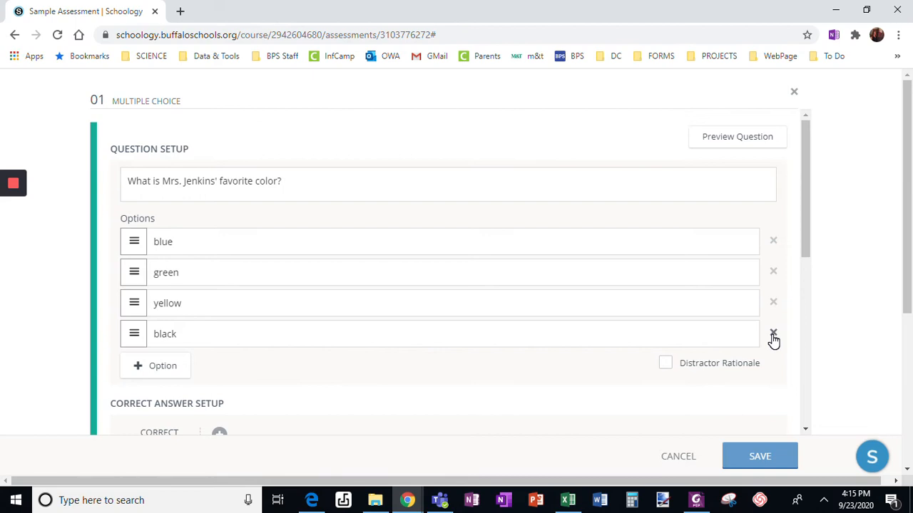
mouse_move(553, 333)
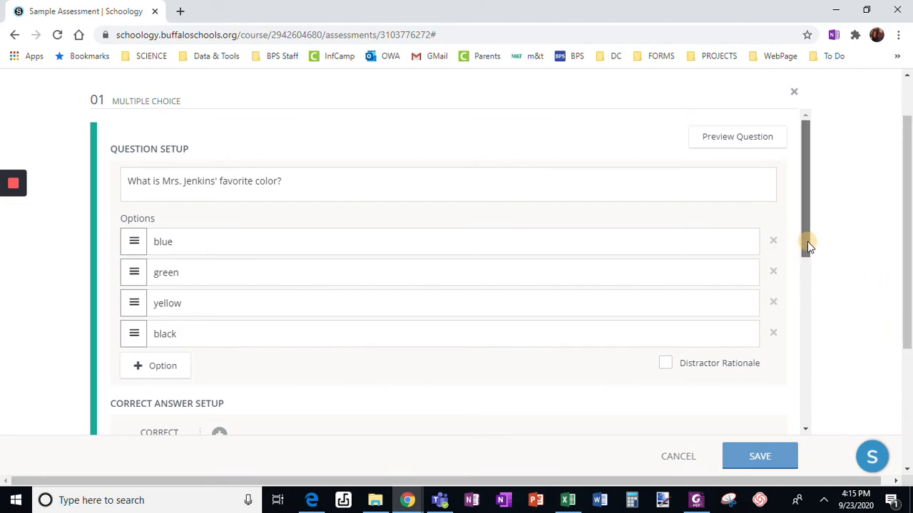
Add an ALTERNATE1 answer entry in the Correct Answer Setup.
scroll("down", 3)
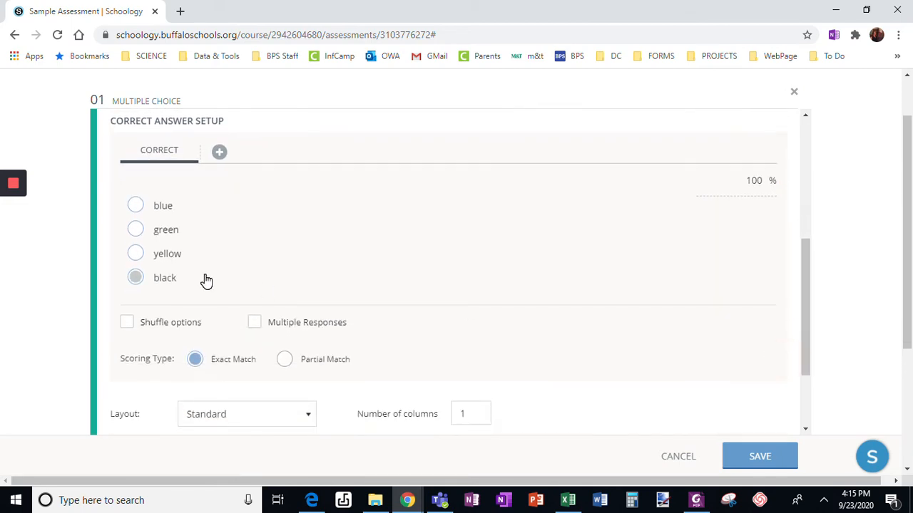
left_click(136, 228)
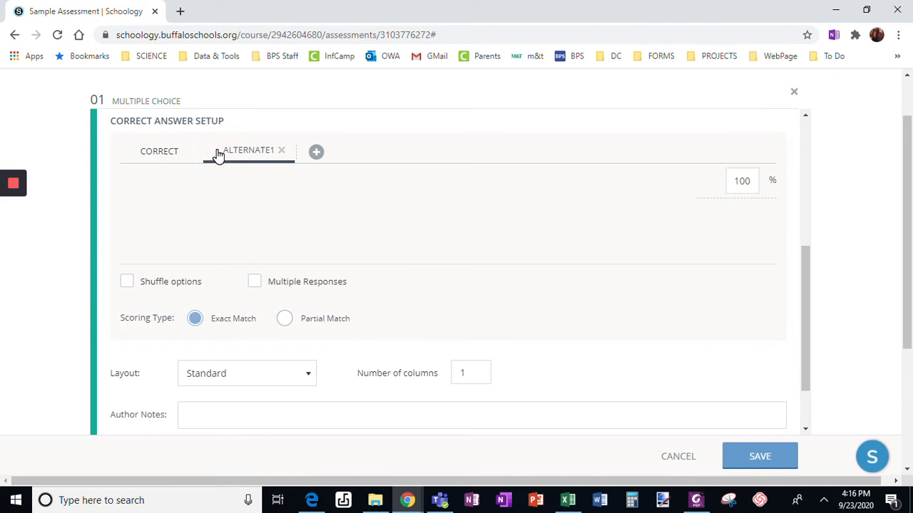
Make yellow the alternate answer worth 50 percent credit.
left_click(248, 150)
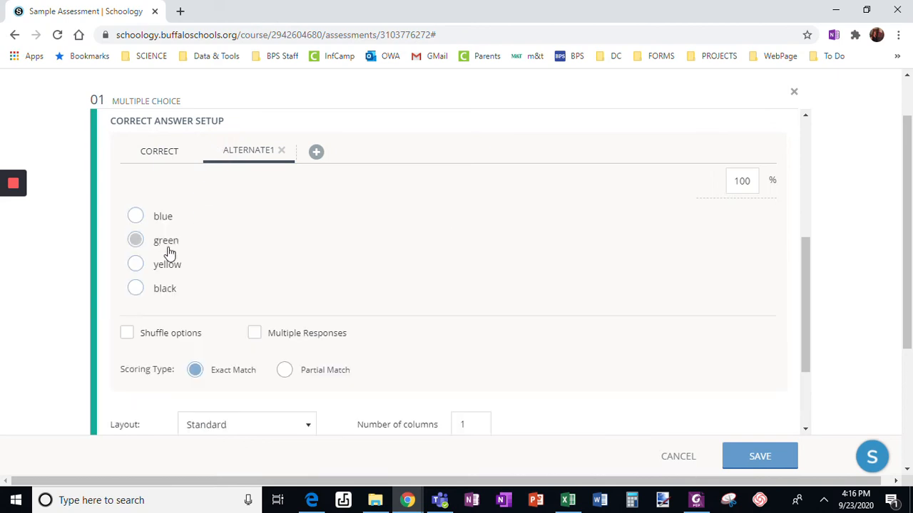
left_click(136, 264)
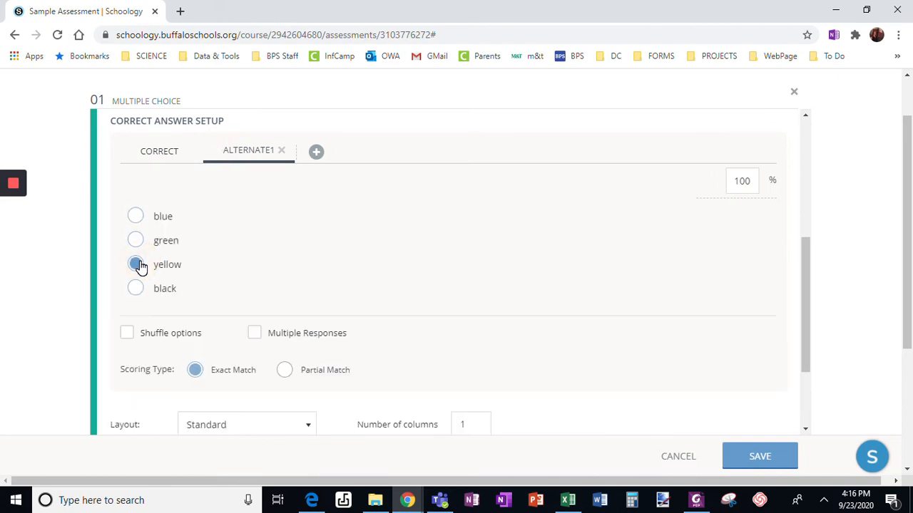
left_click(136, 264)
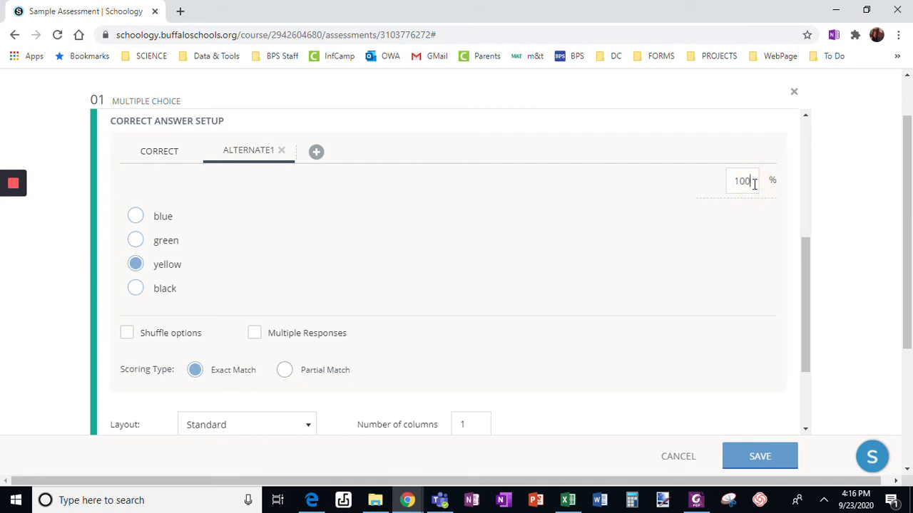
type("5")
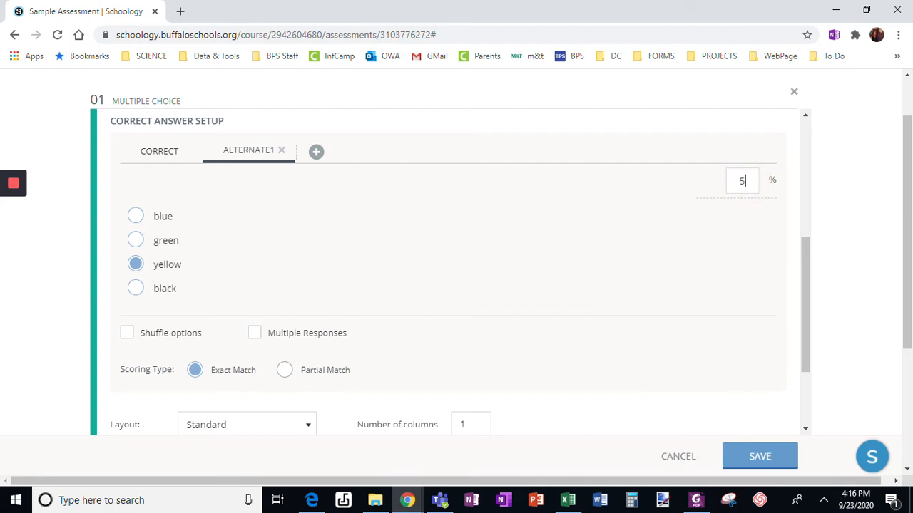
type("0")
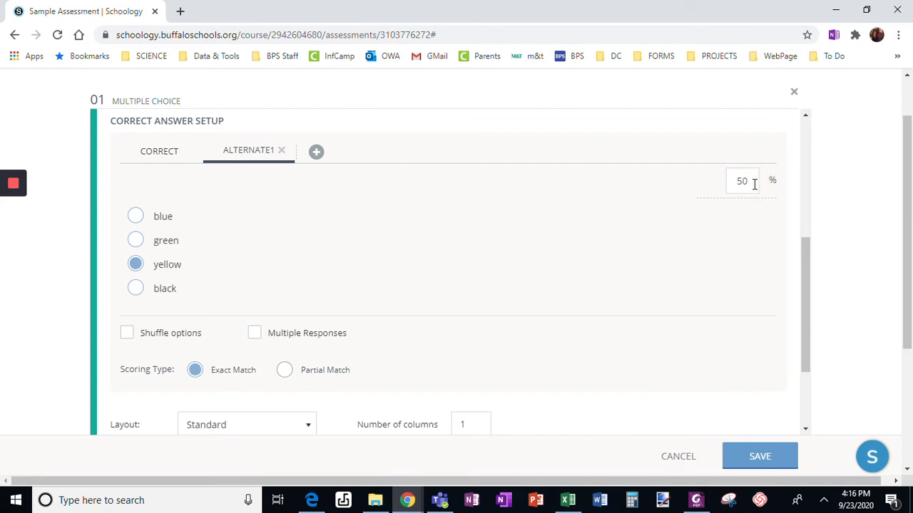
mouse_move(682, 174)
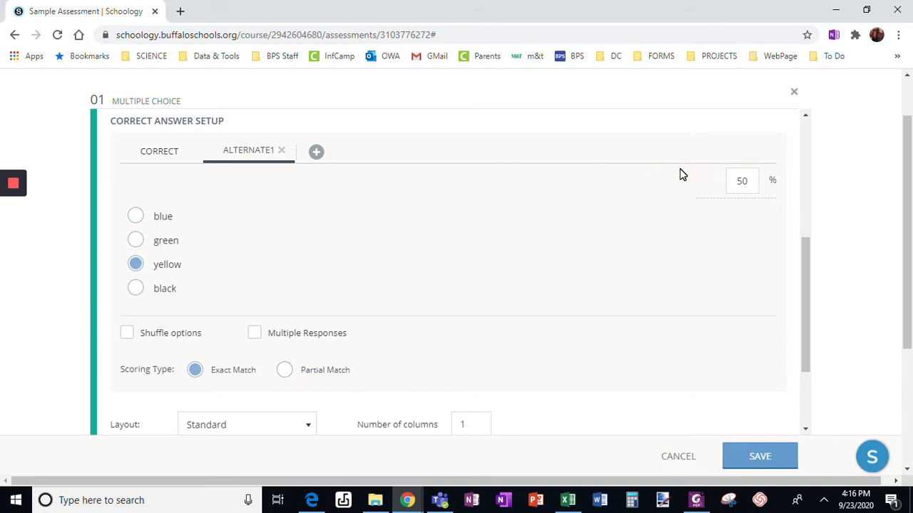
mouse_move(178, 263)
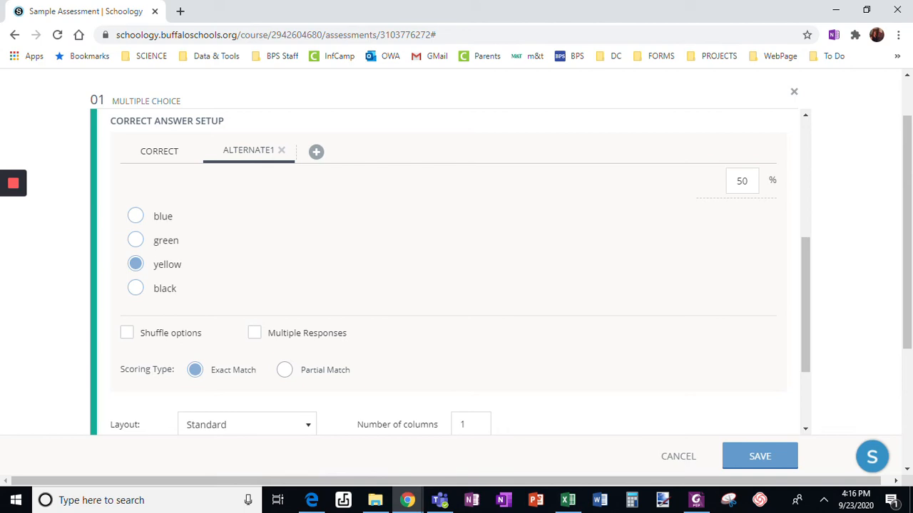
mouse_move(271, 193)
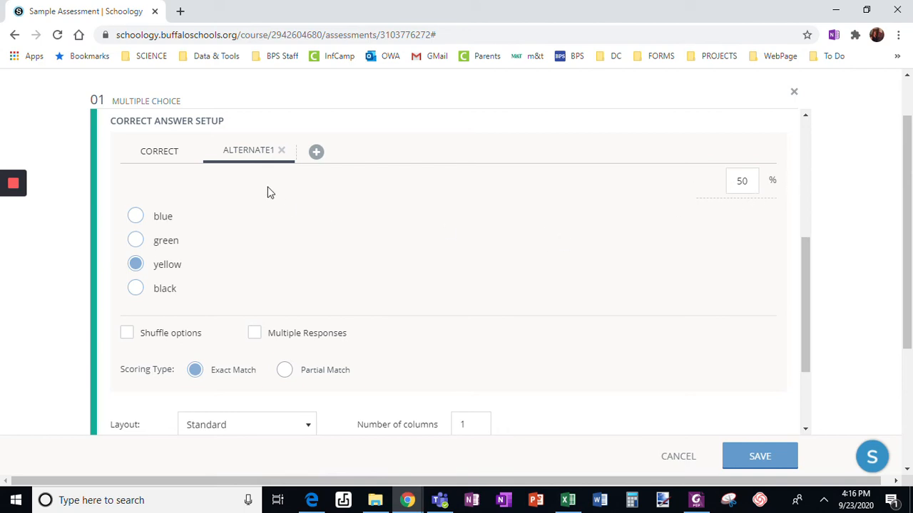
Check the main Correct answer choice and return to ALTERNATE1.
left_click(160, 151)
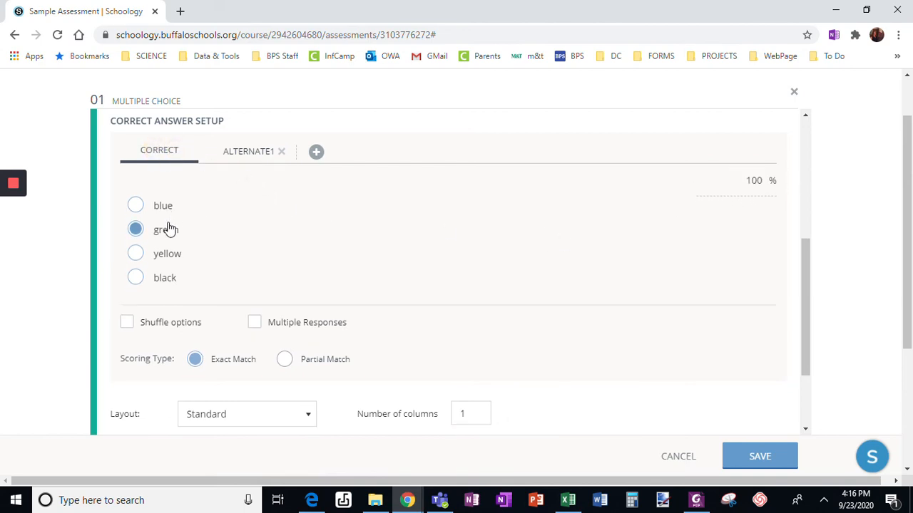
mouse_move(364, 180)
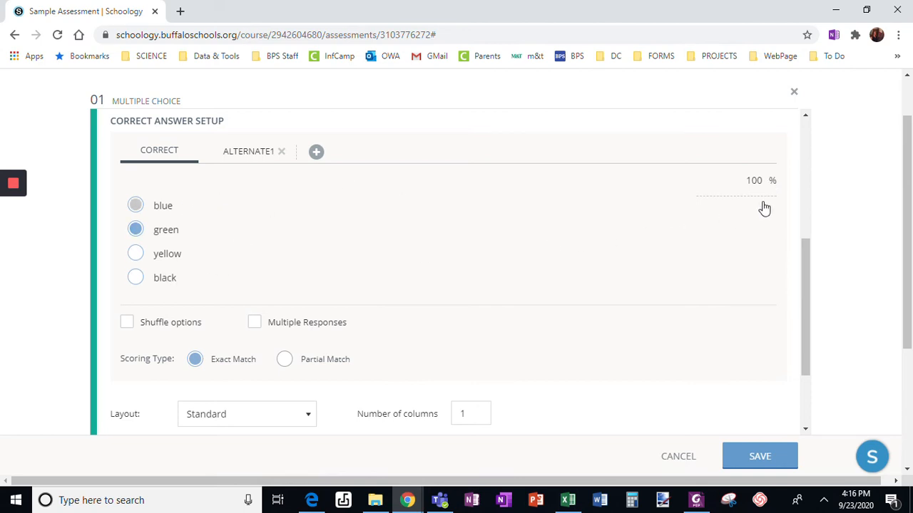
left_click(248, 152)
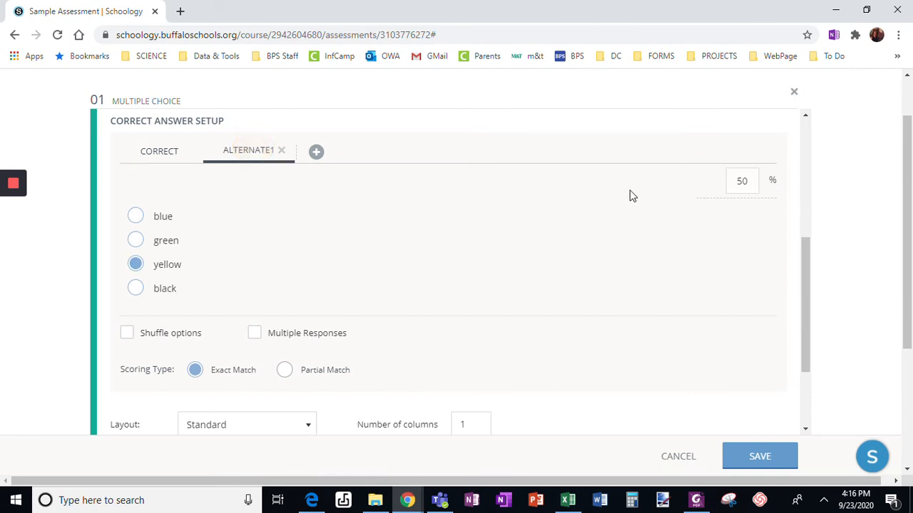
left_click(160, 151)
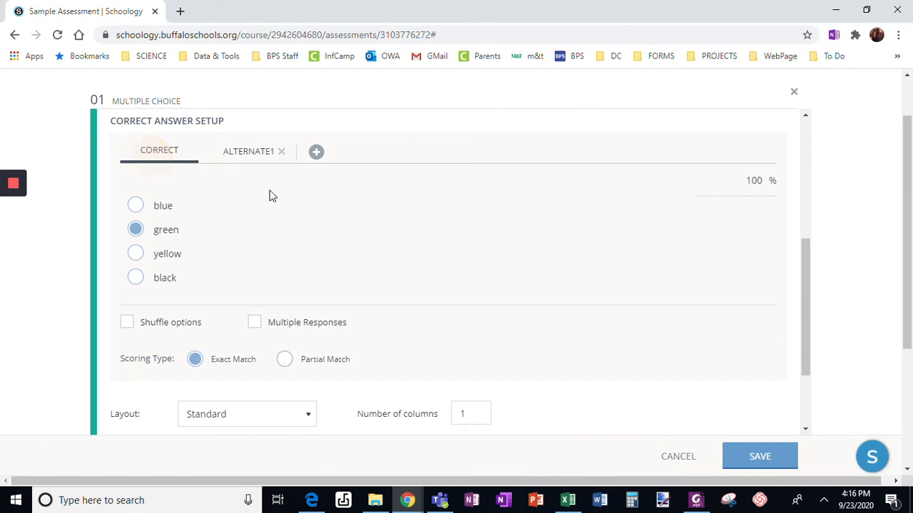
mouse_move(525, 194)
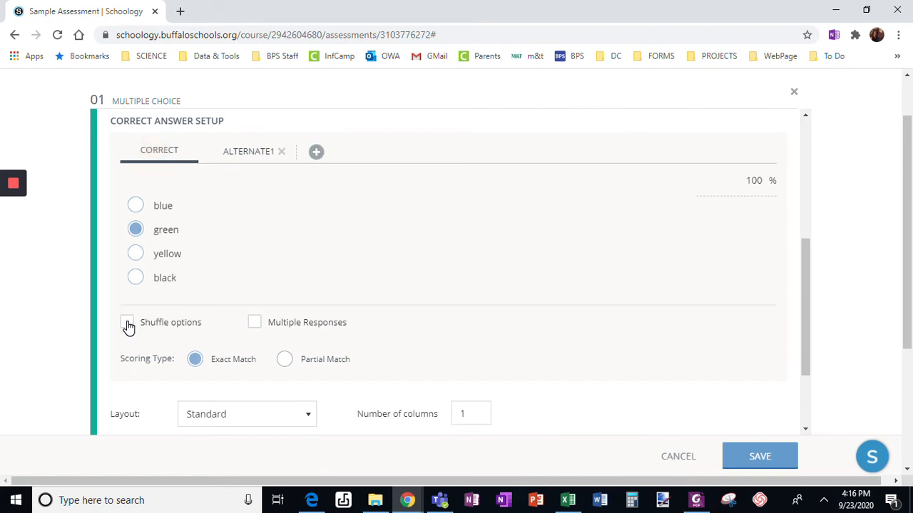
Turn on Shuffle options so the answer choices appear in random order.
left_click(125, 322)
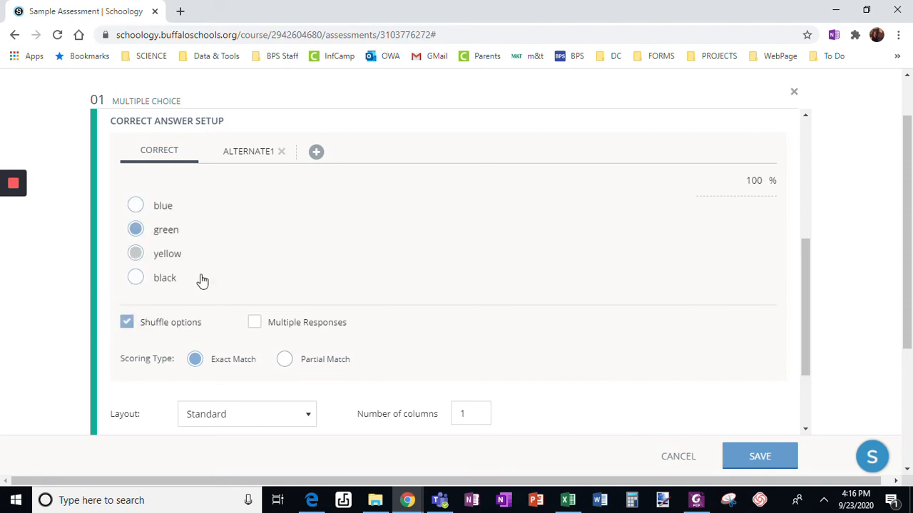
mouse_move(337, 250)
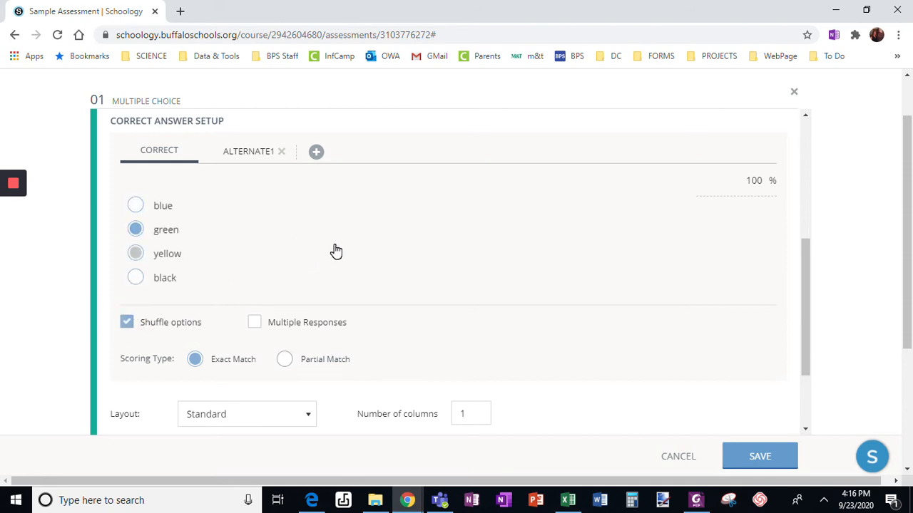
left_click(135, 205)
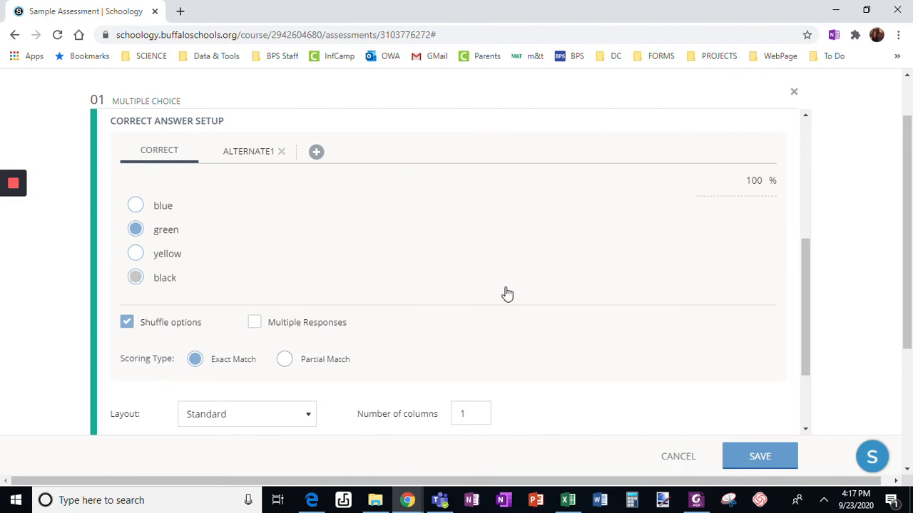
left_click(135, 277)
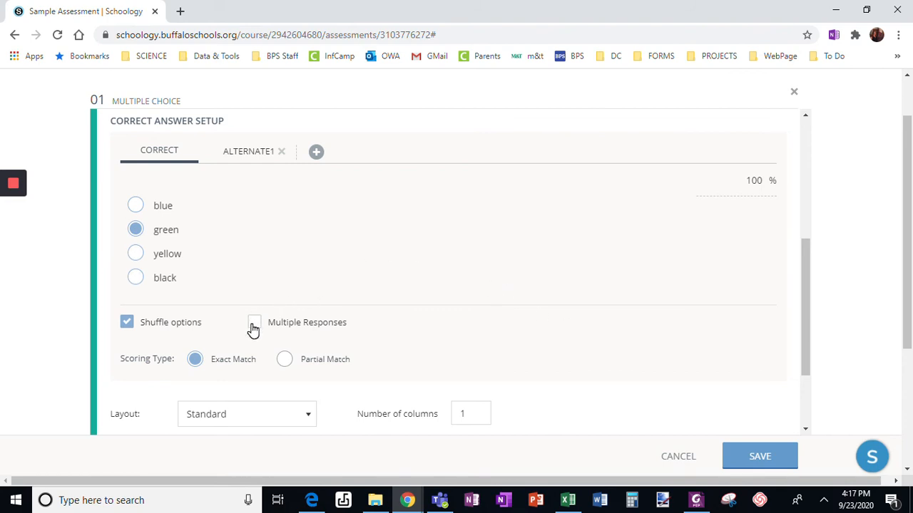
left_click(253, 322)
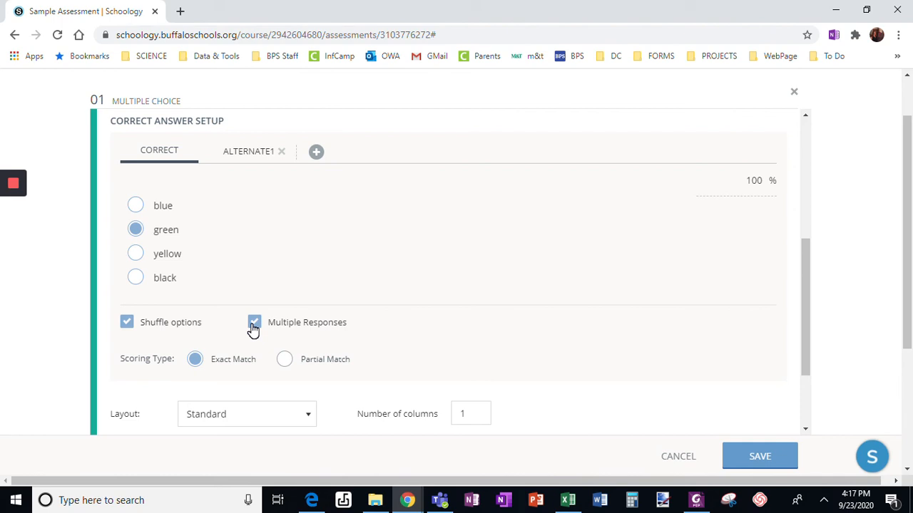
left_click(254, 323)
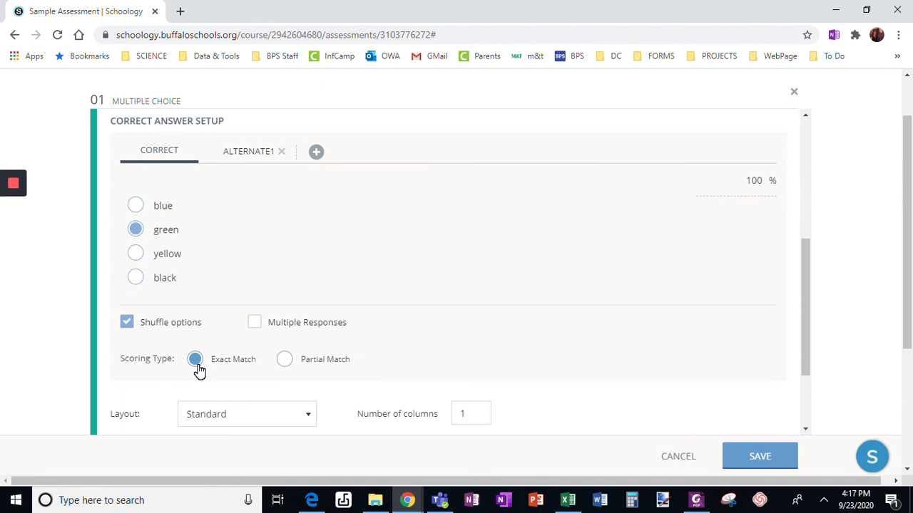
mouse_move(211, 373)
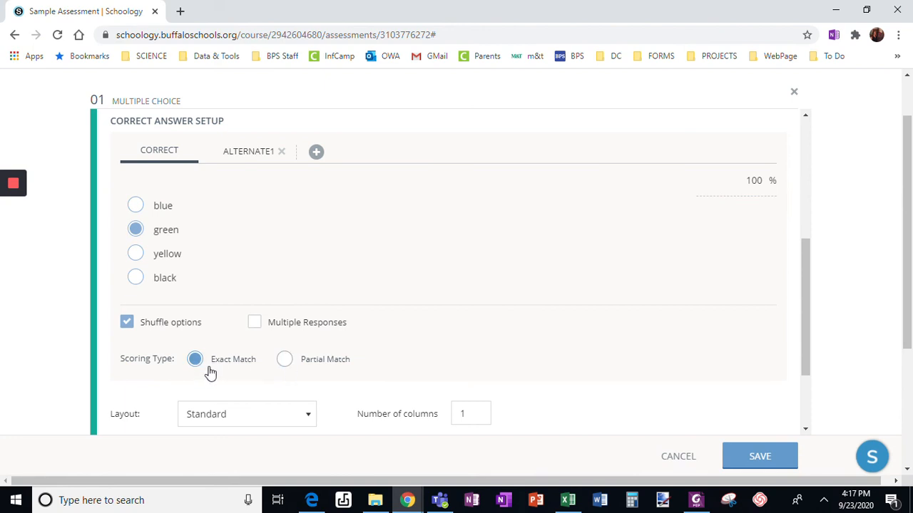
mouse_move(276, 299)
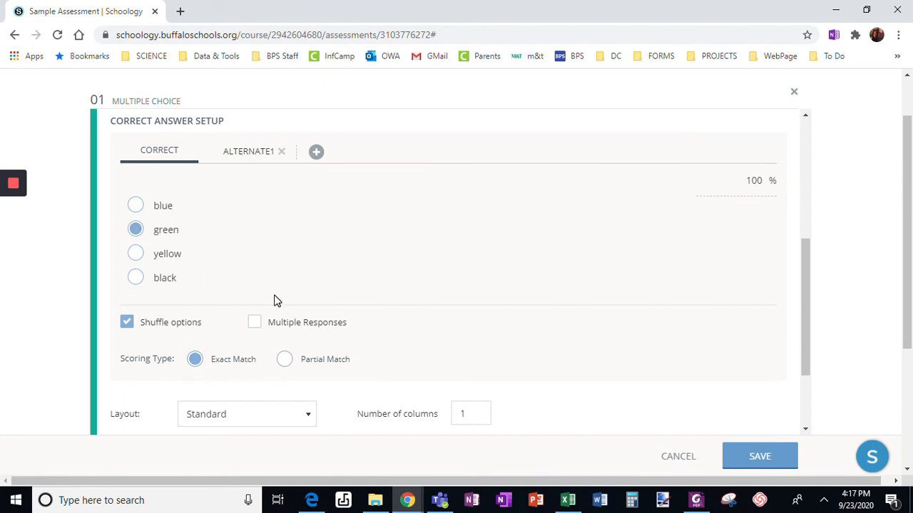
mouse_move(217, 382)
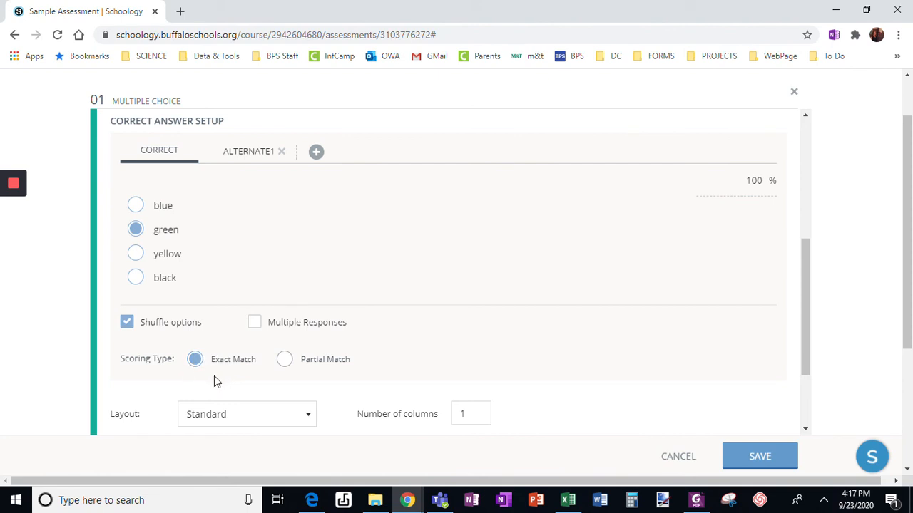
mouse_move(269, 350)
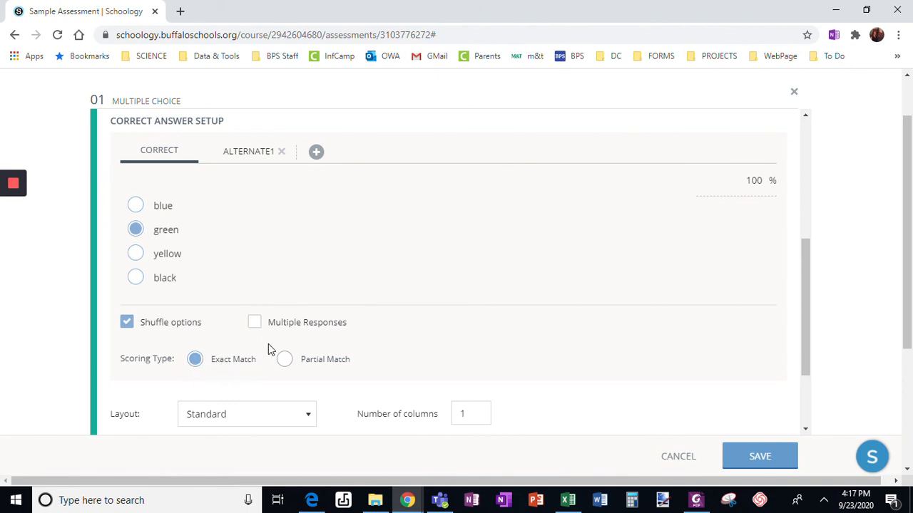
mouse_move(330, 335)
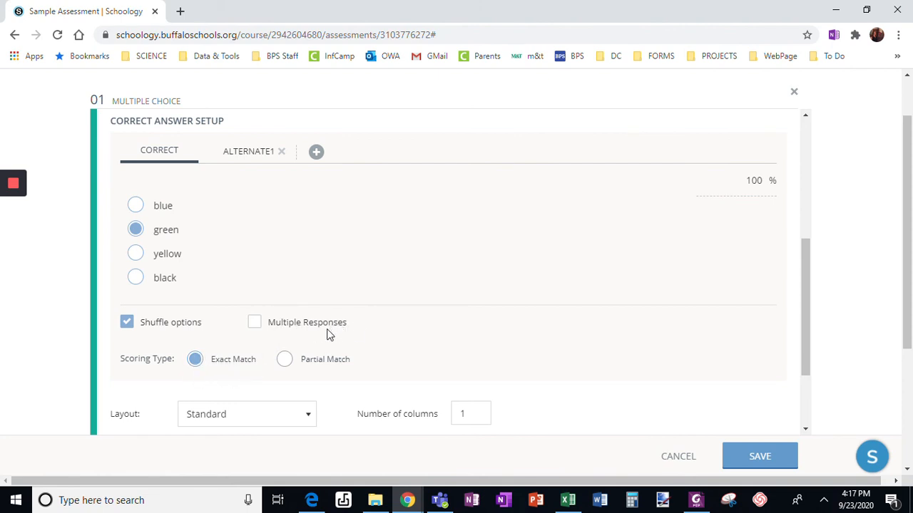
mouse_move(298, 354)
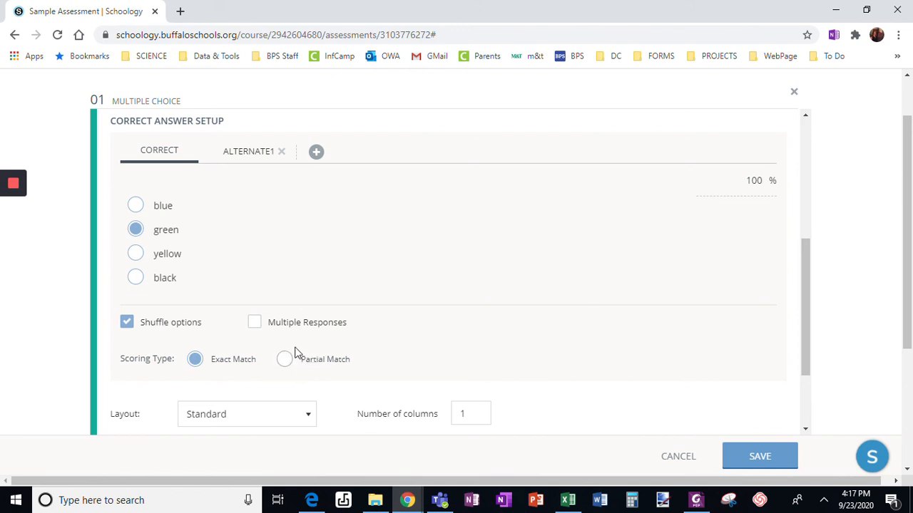
mouse_move(804, 353)
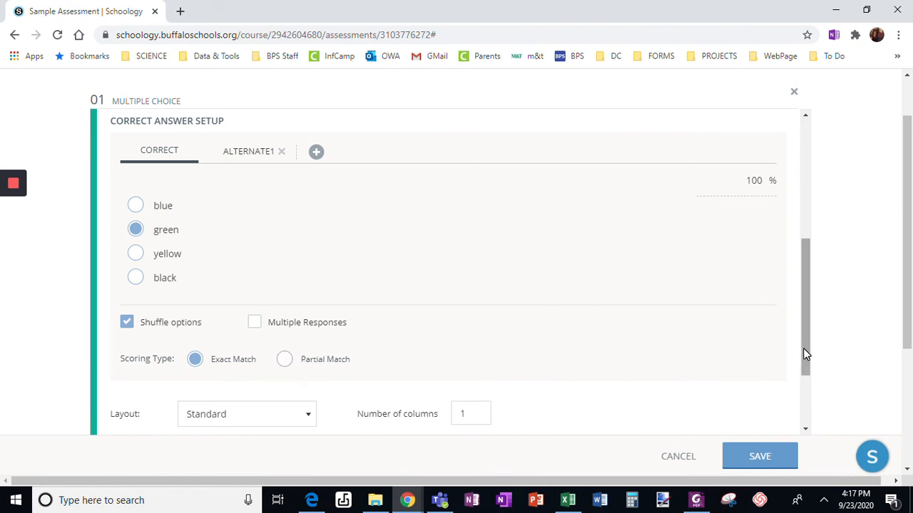
Keep the Standard answer layout for the question.
scroll("down", 3)
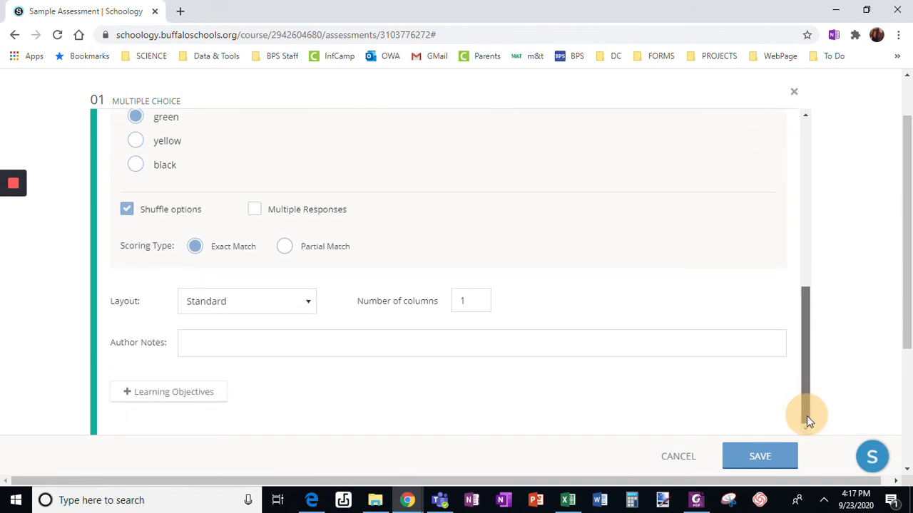
left_click(246, 300)
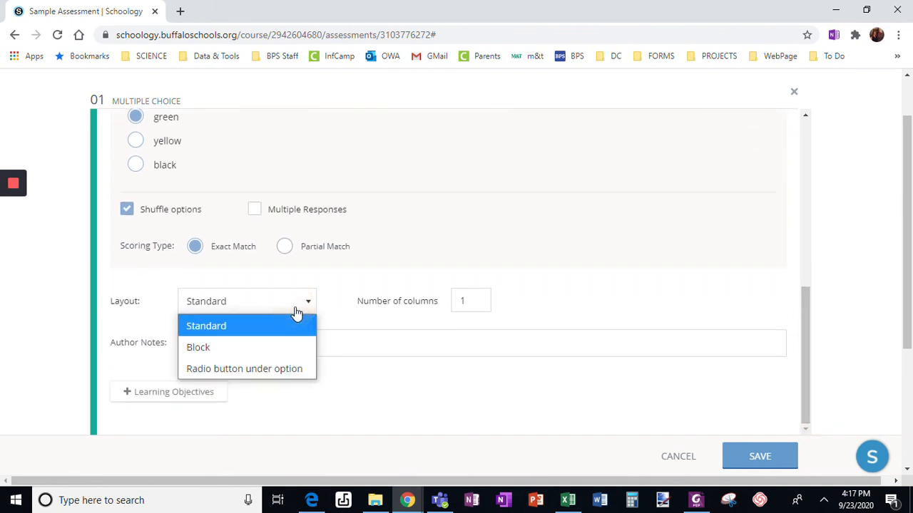
left_click(205, 325)
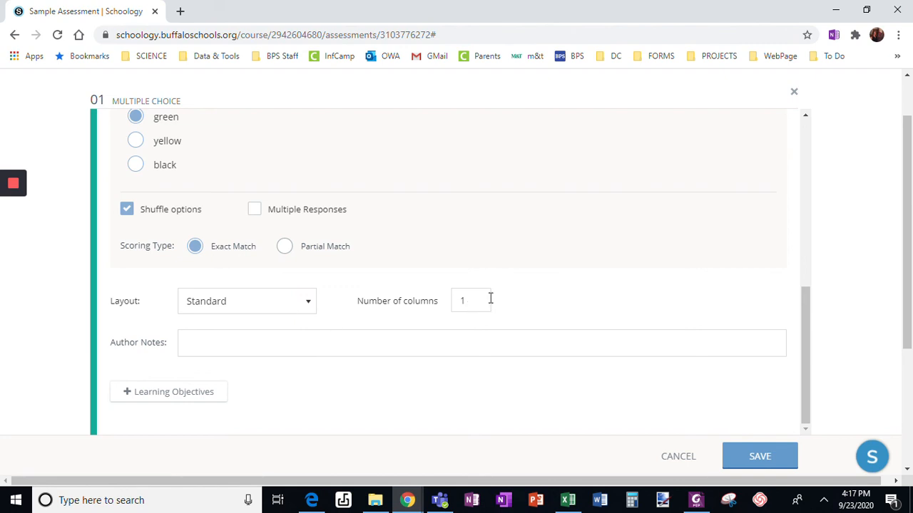
mouse_move(496, 284)
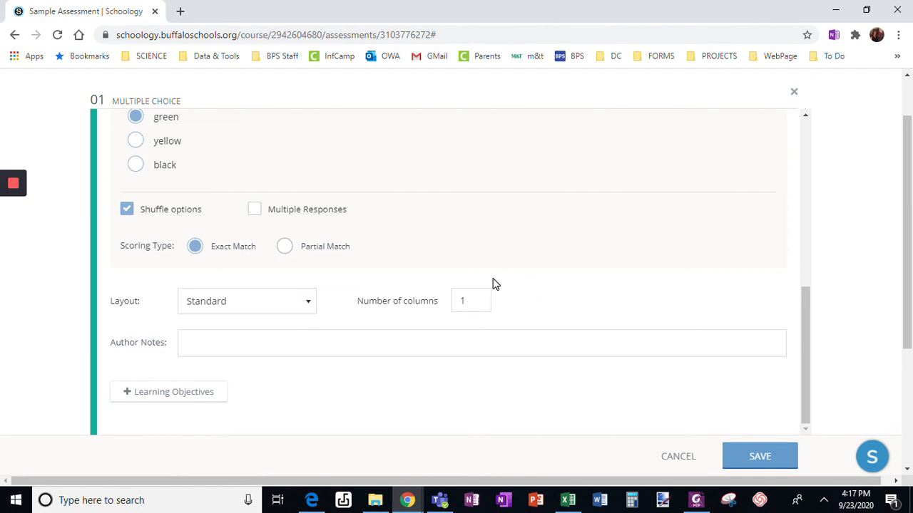
mouse_move(687, 277)
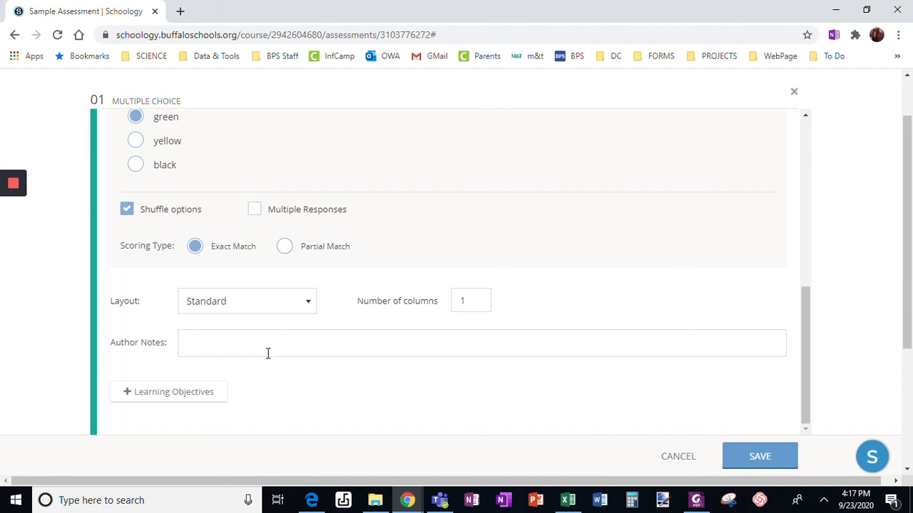
mouse_move(702, 418)
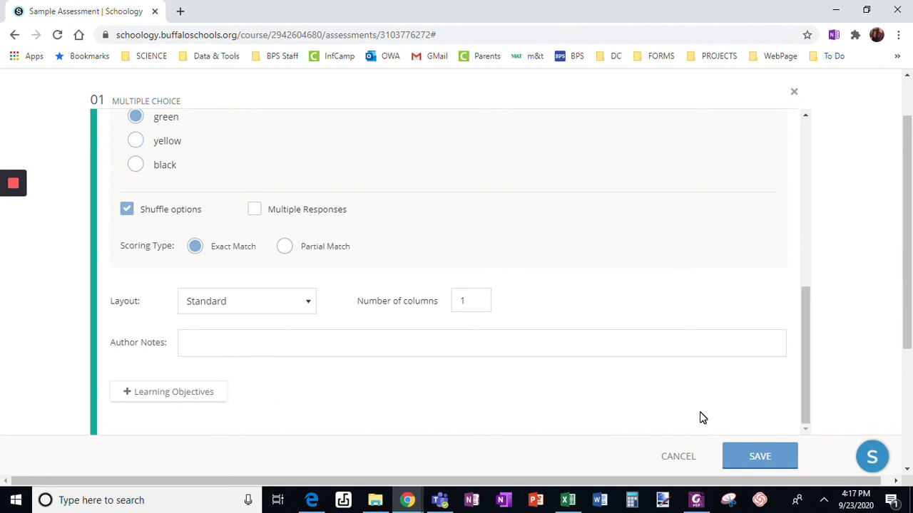
mouse_move(758, 456)
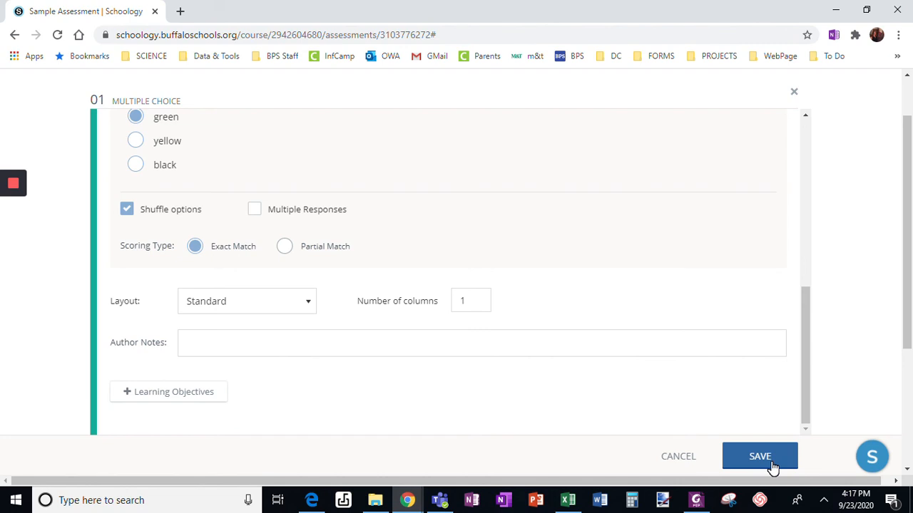
Save the question so it appears as question 01 in Sample Assessment.
left_click(759, 456)
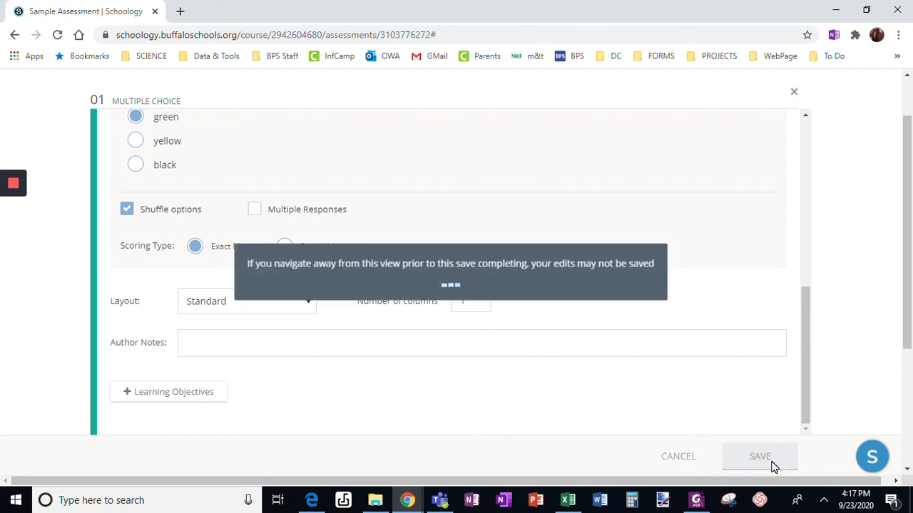
left_click(759, 456)
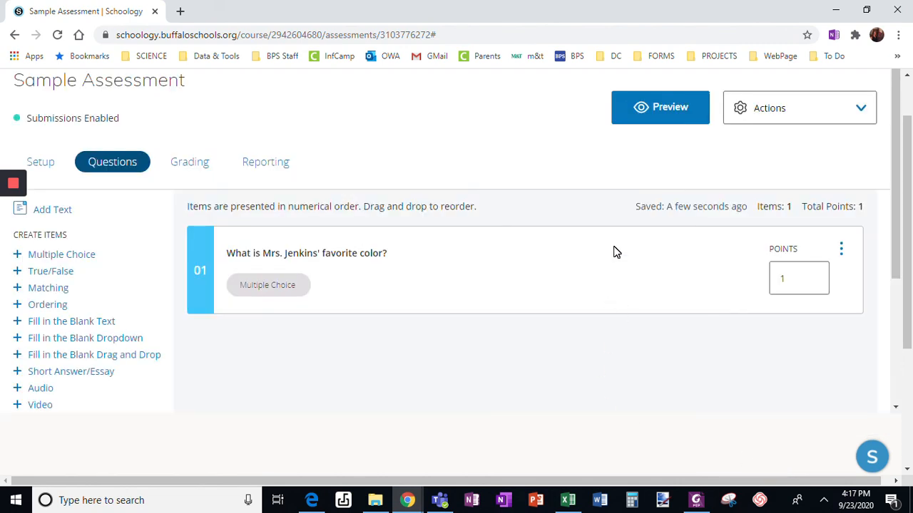
Preview Sample Assessment in student view and start a new attempt.
left_click(659, 107)
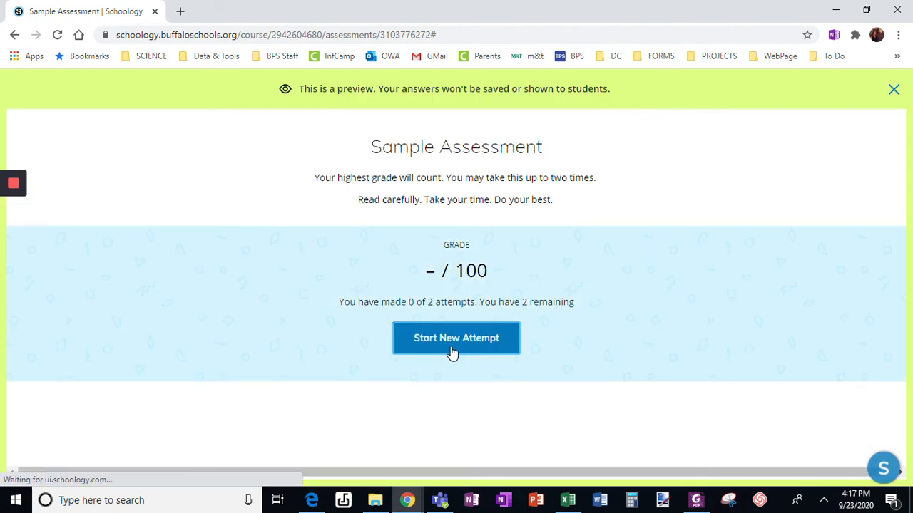
left_click(456, 336)
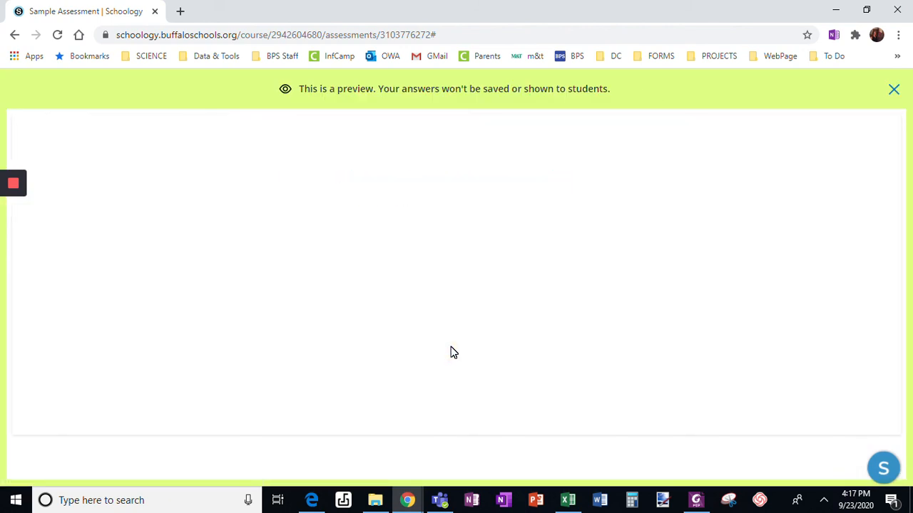